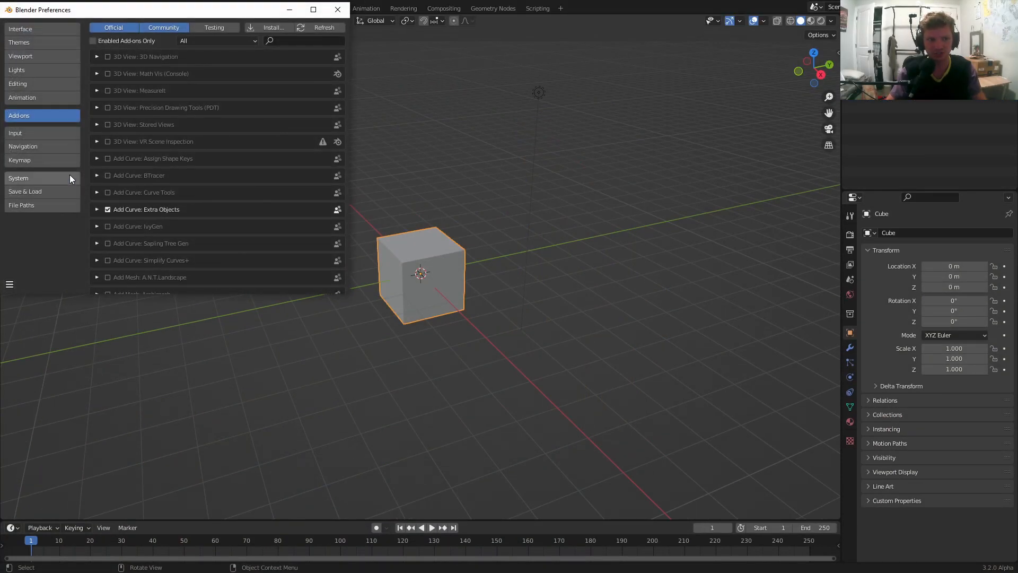
# Search the add-ons for 'wiggle' to confirm Animation: Wiggle Bone is enabled, then close Preferences
pyautogui.write('w')
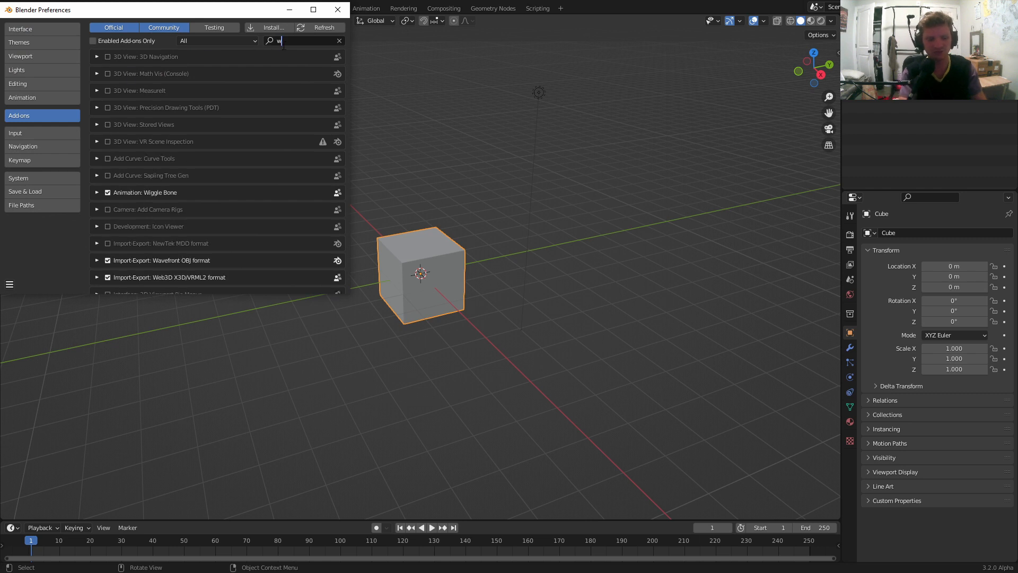
pyautogui.write('iggle')
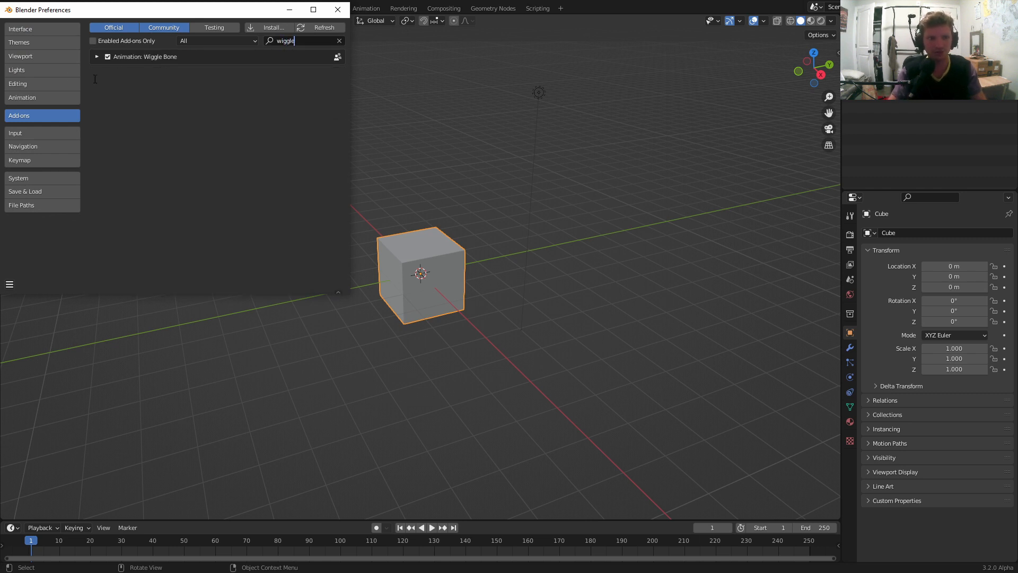
pyautogui.click(338, 9)
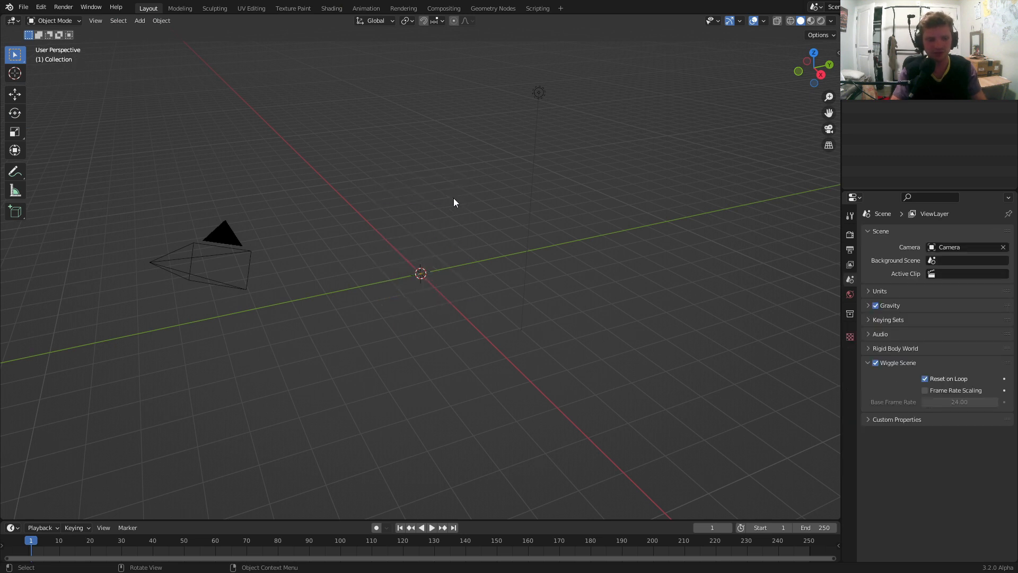
# Import yellowman.png from the Desktop using Import Images as Planes
pyautogui.write('import im')
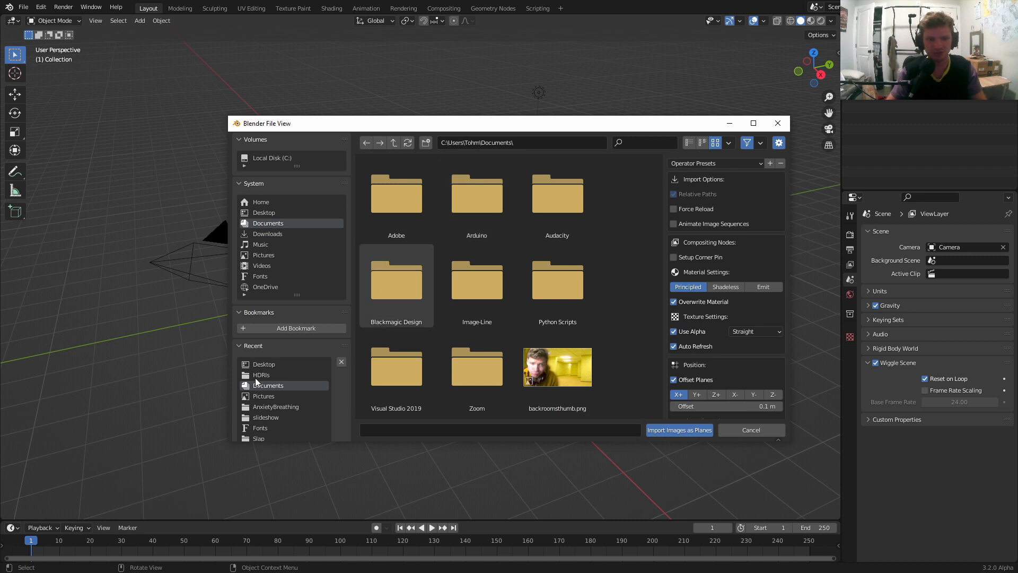
pyautogui.click(263, 212)
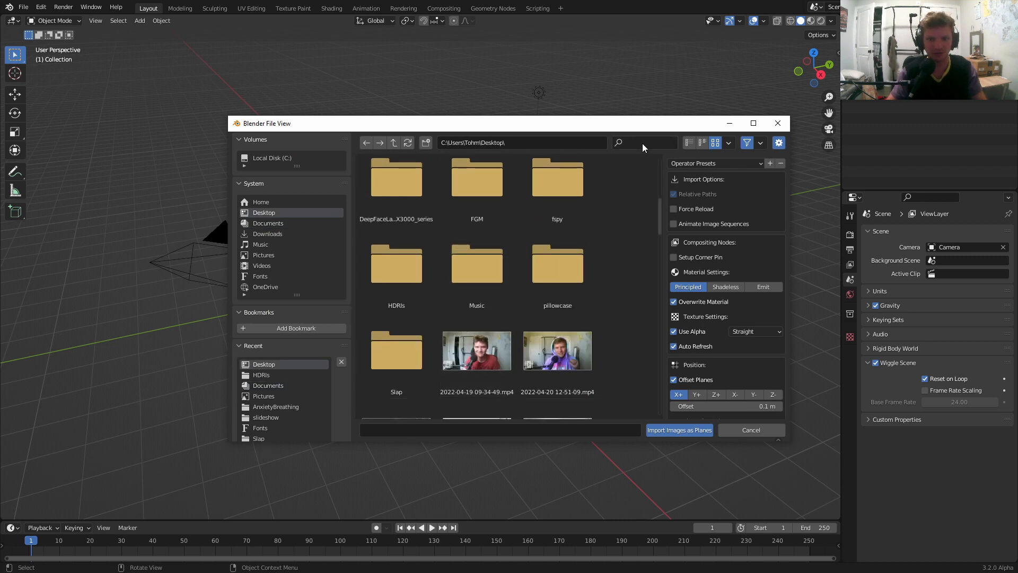
pyautogui.write('yell')
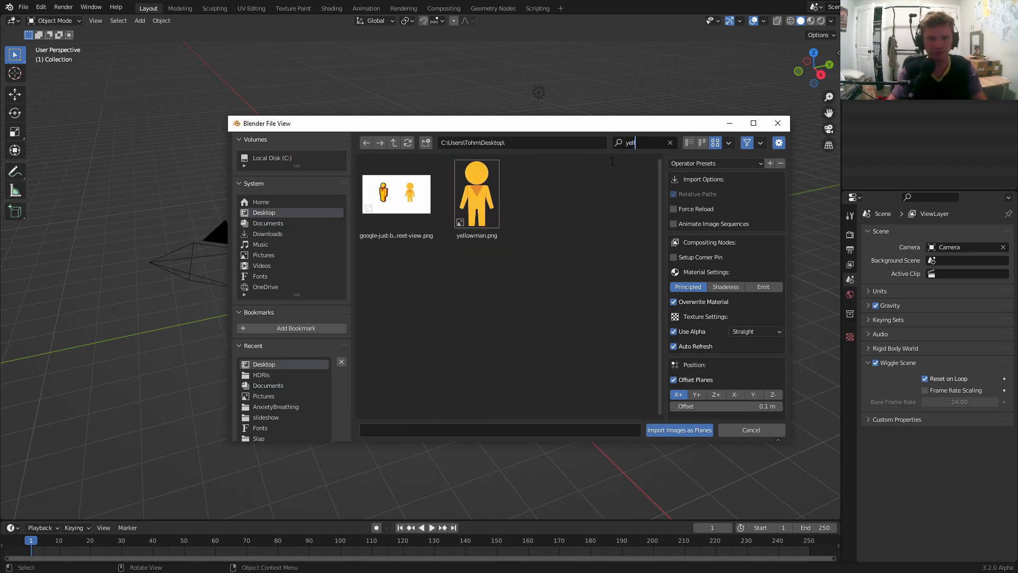
pyautogui.click(678, 429)
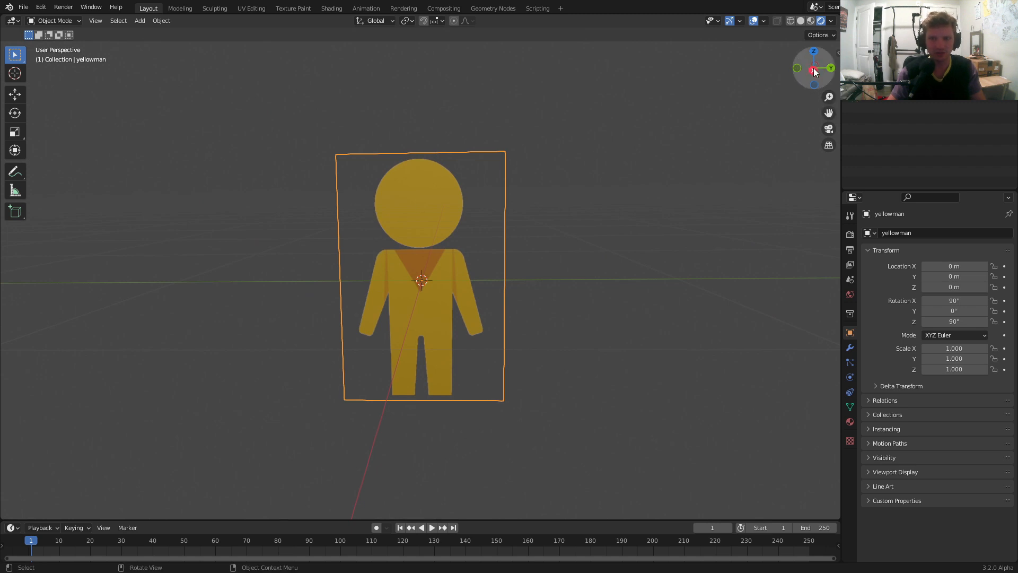
# In Right Orthographic view, subdivide the yellowman plane's mesh in Edit Mode with multiple cuts
pyautogui.click(813, 70)
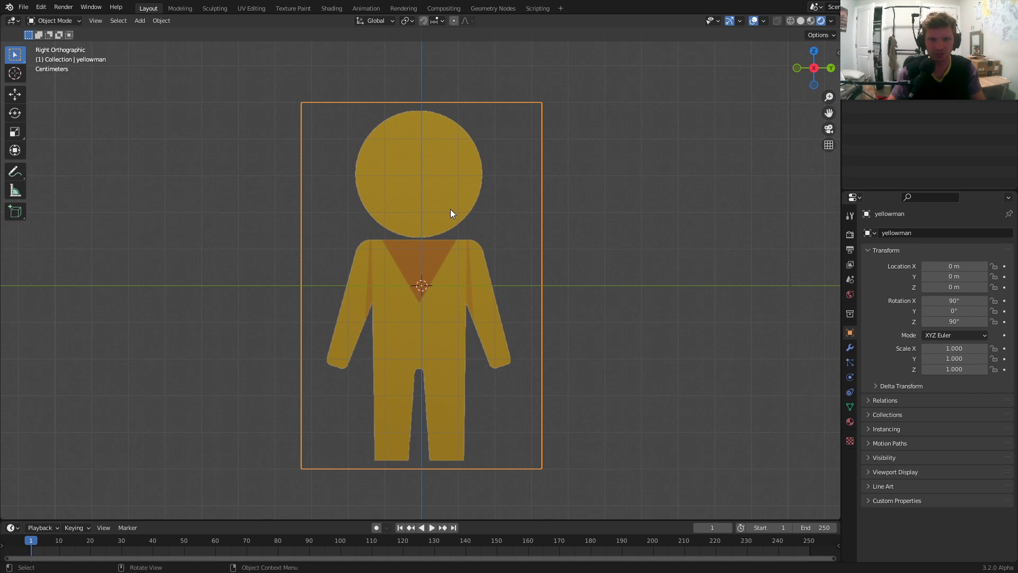
pyautogui.moveTo(216, 134)
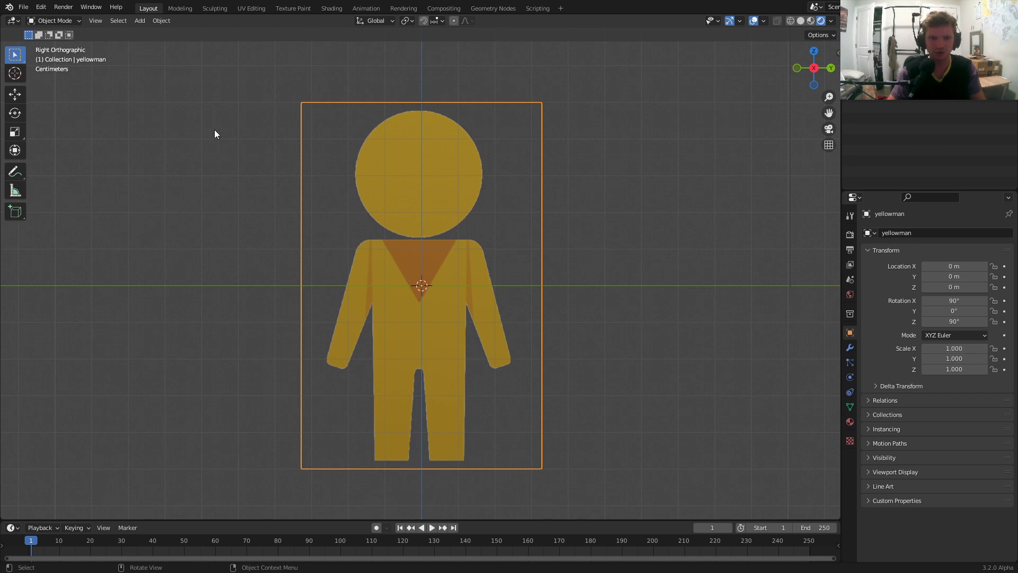
pyautogui.press('Tab')
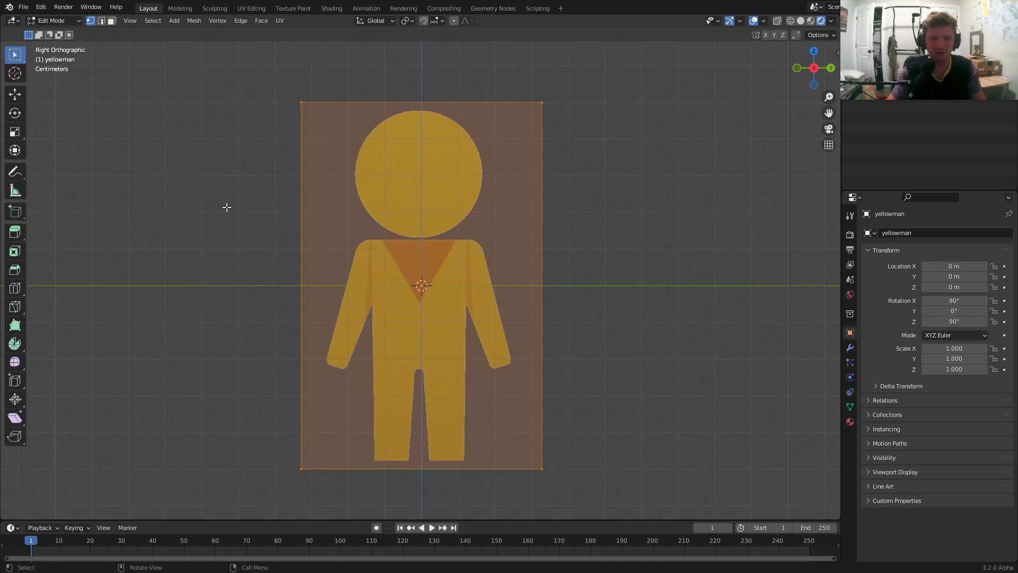
pyautogui.rightClick(422, 283)
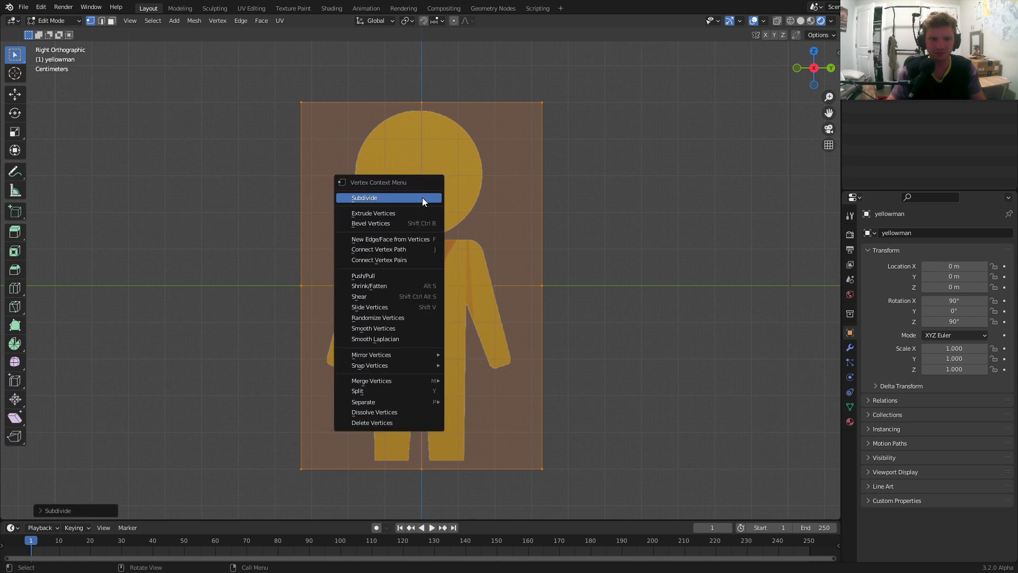
pyautogui.click(364, 197)
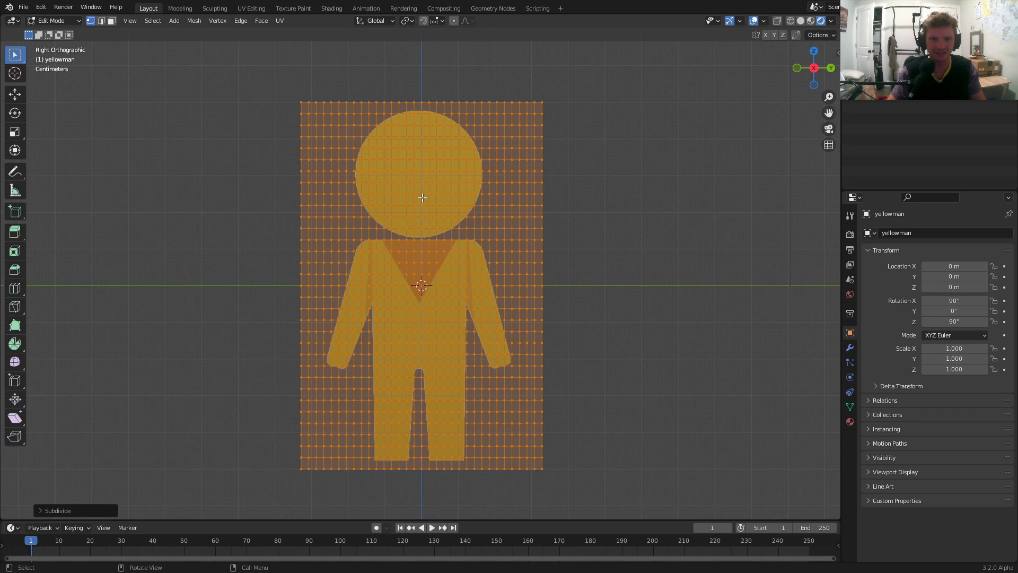
pyautogui.moveTo(480, 177)
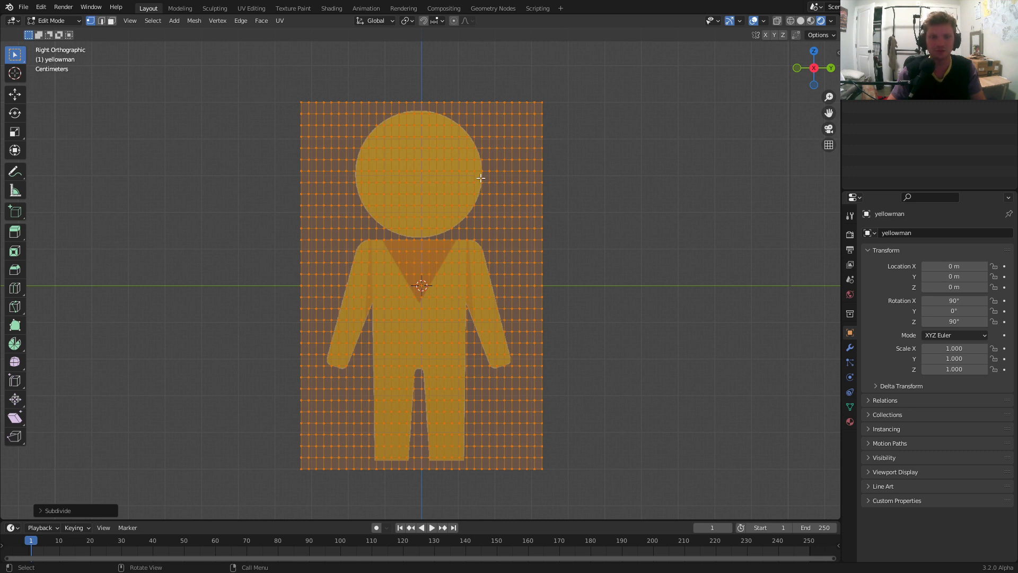
pyautogui.moveTo(419, 152)
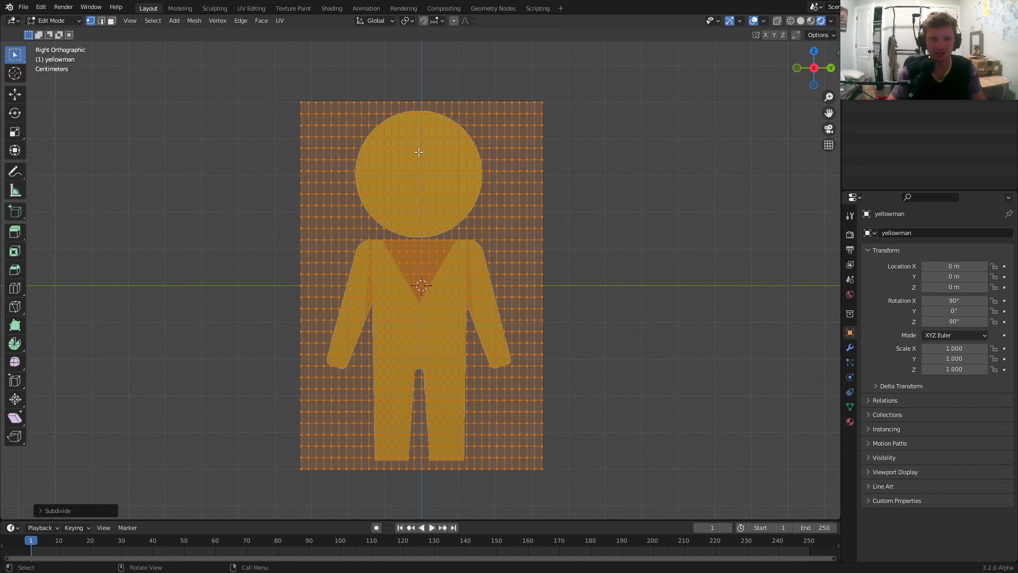
pyautogui.click(139, 20)
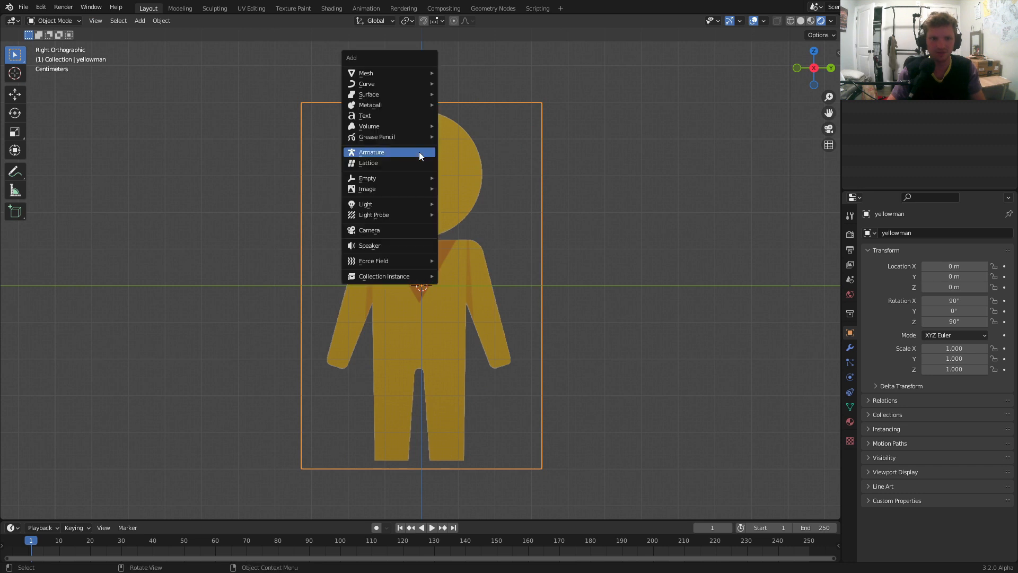
# Add an armature, fit it into the chest, and extrude head, arm and leg bones
pyautogui.click(371, 152)
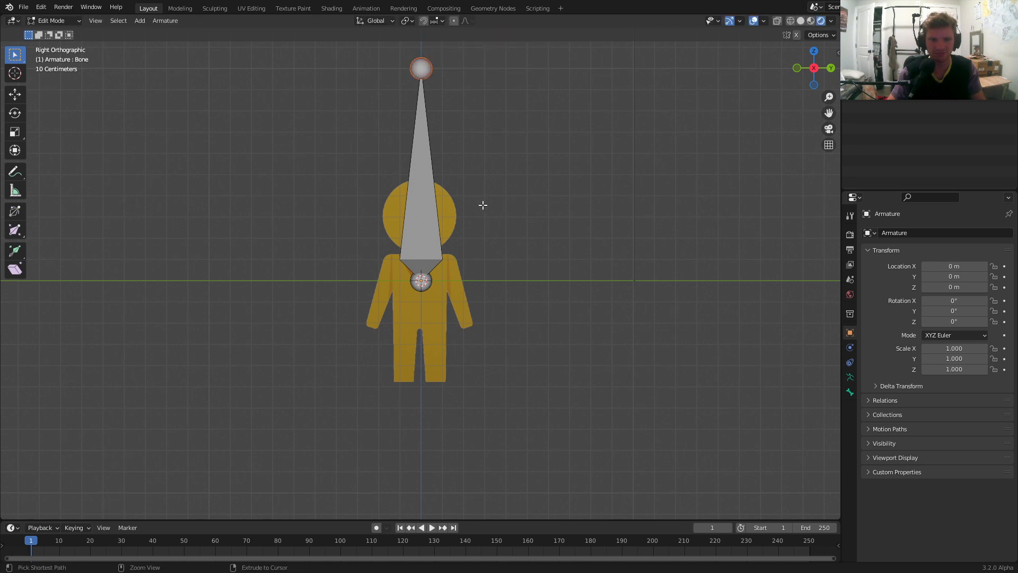
pyautogui.press('Tab')
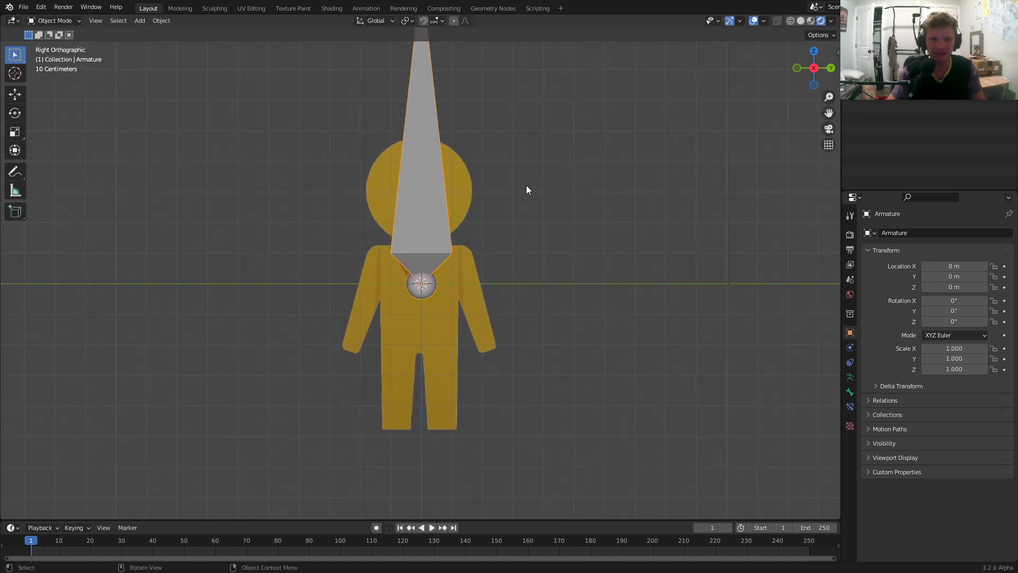
pyautogui.press('r')
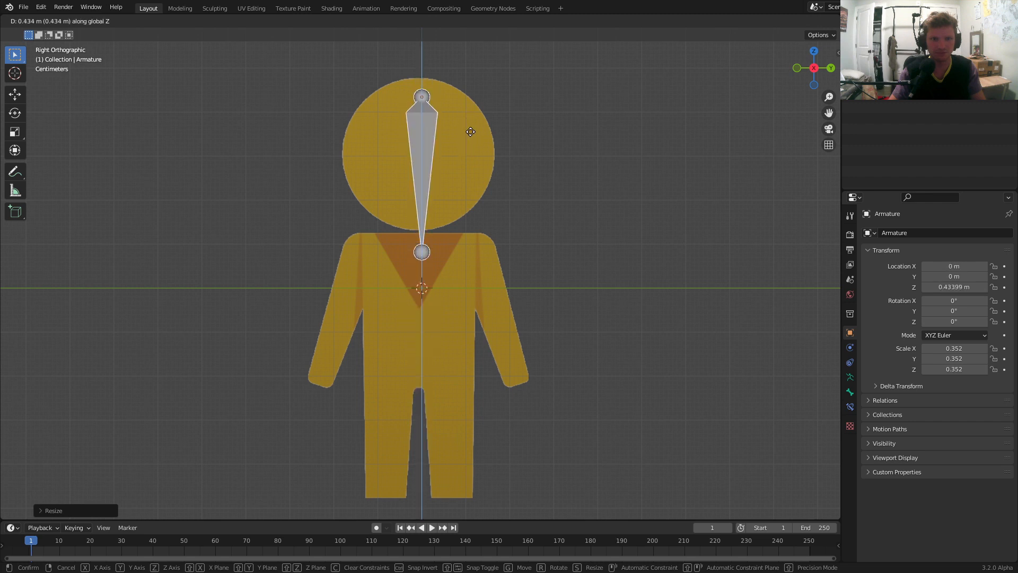
pyautogui.moveTo(437, 201)
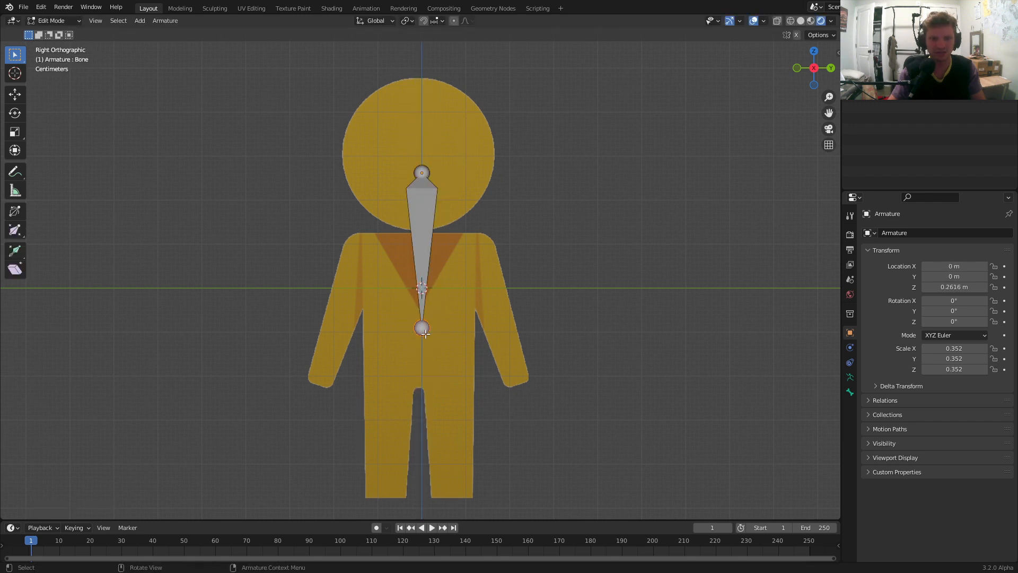
pyautogui.press('g')
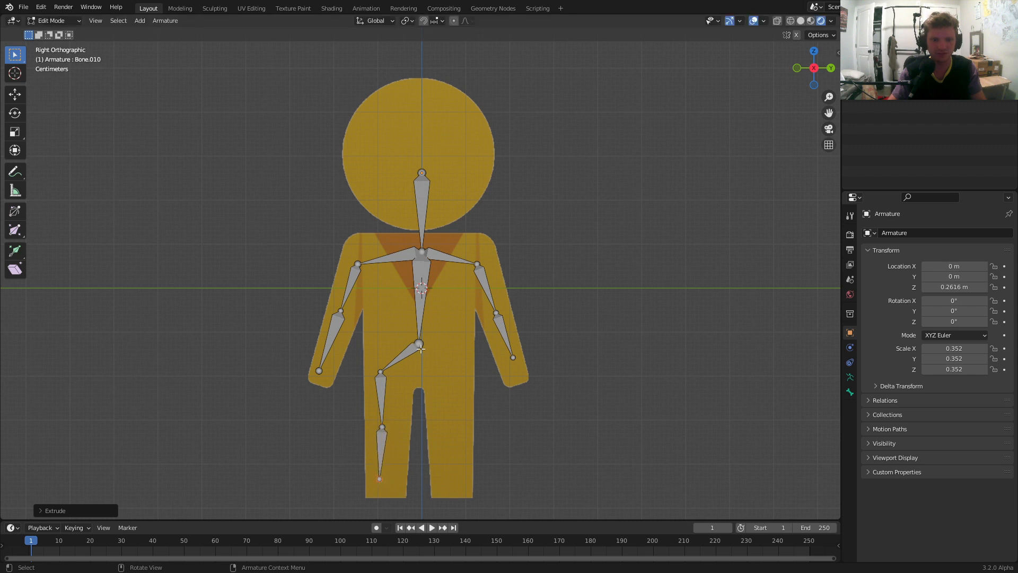
pyautogui.click(457, 485)
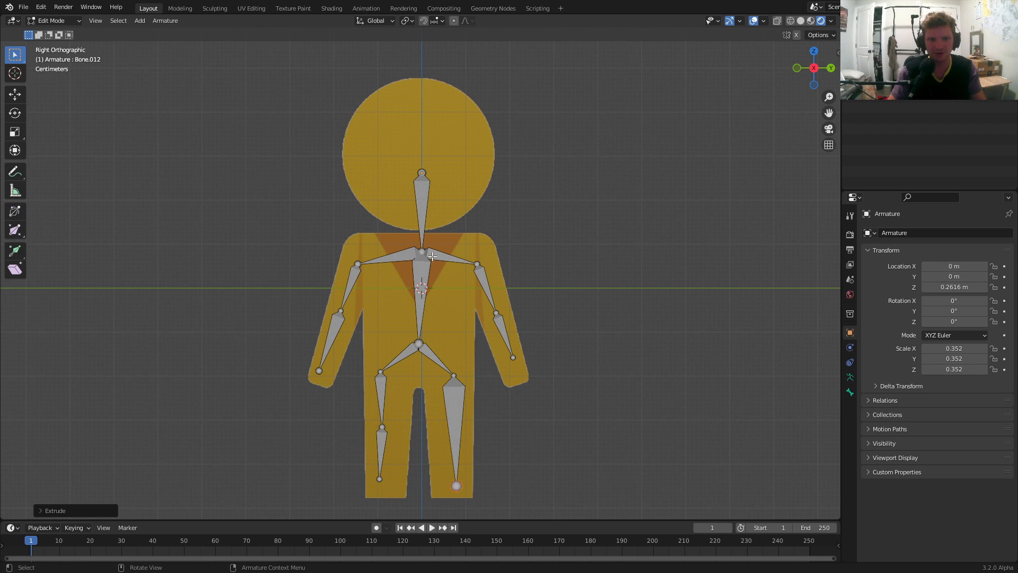
pyautogui.moveTo(445, 196)
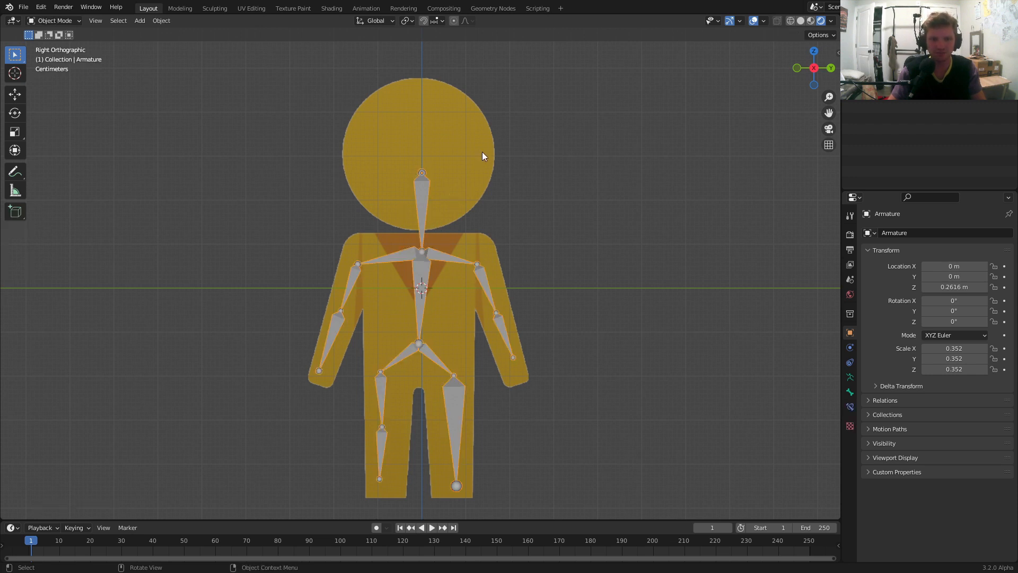
pyautogui.click(422, 195)
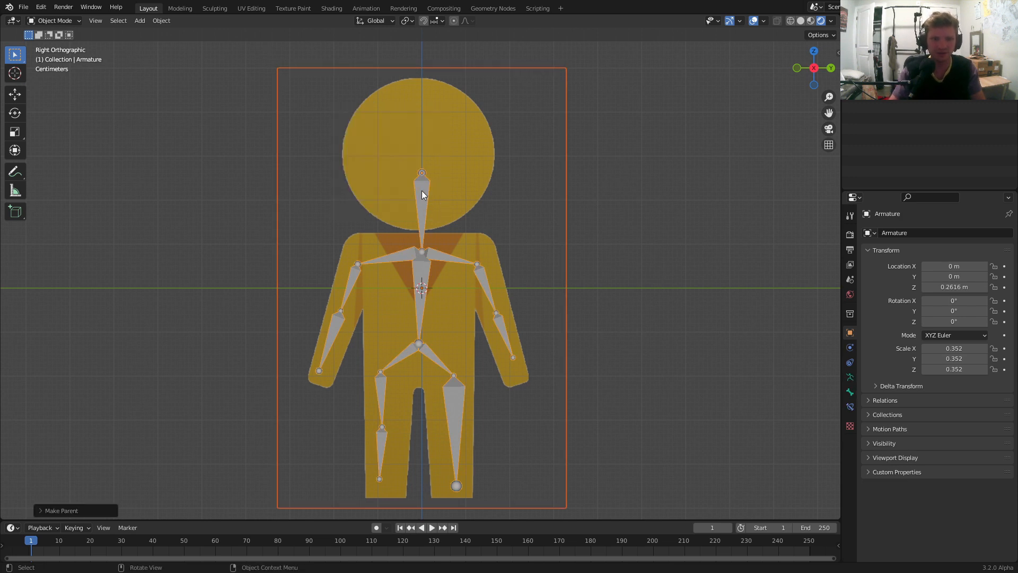
pyautogui.press('Tab')
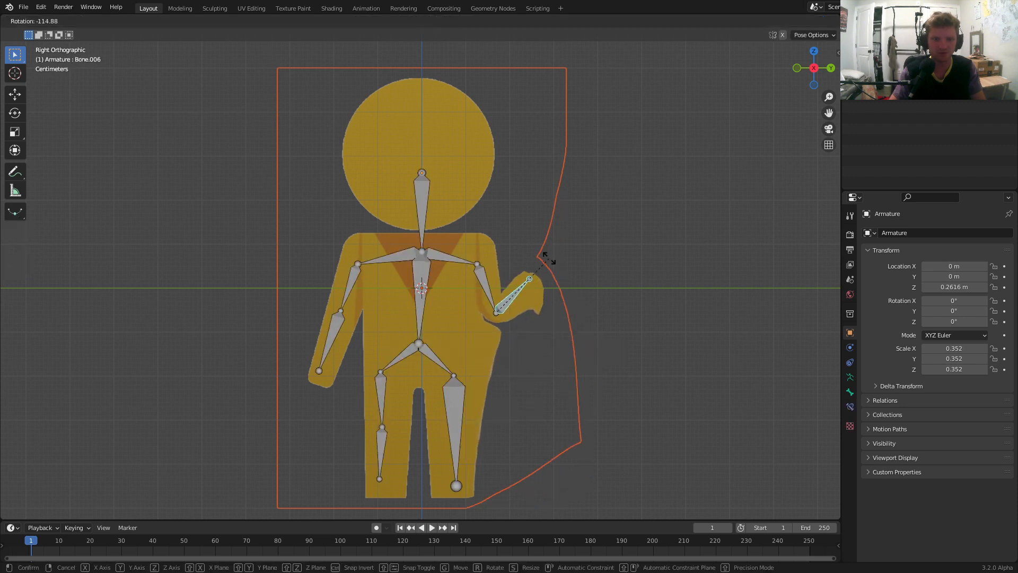
pyautogui.moveTo(526, 308)
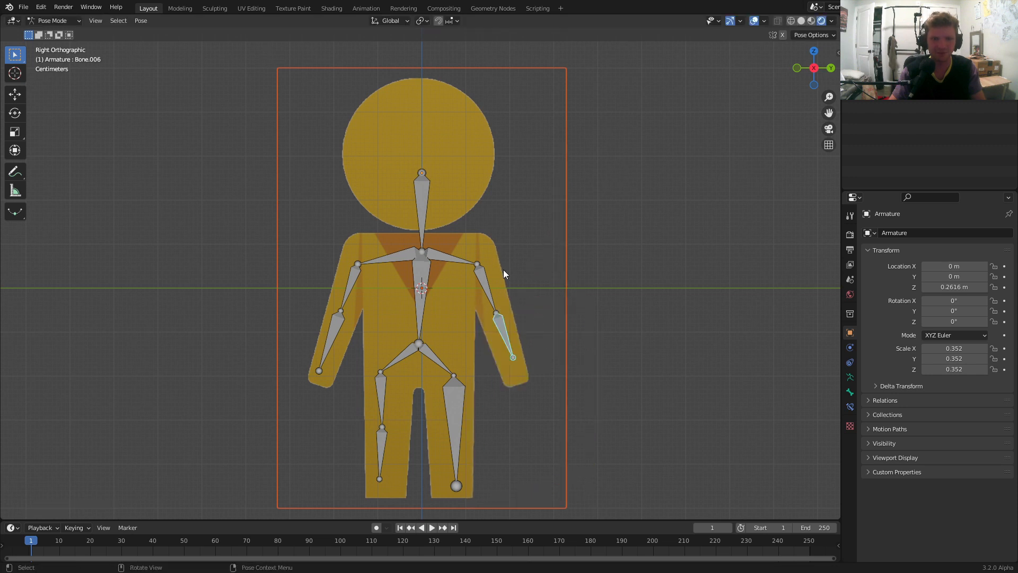
pyautogui.click(422, 195)
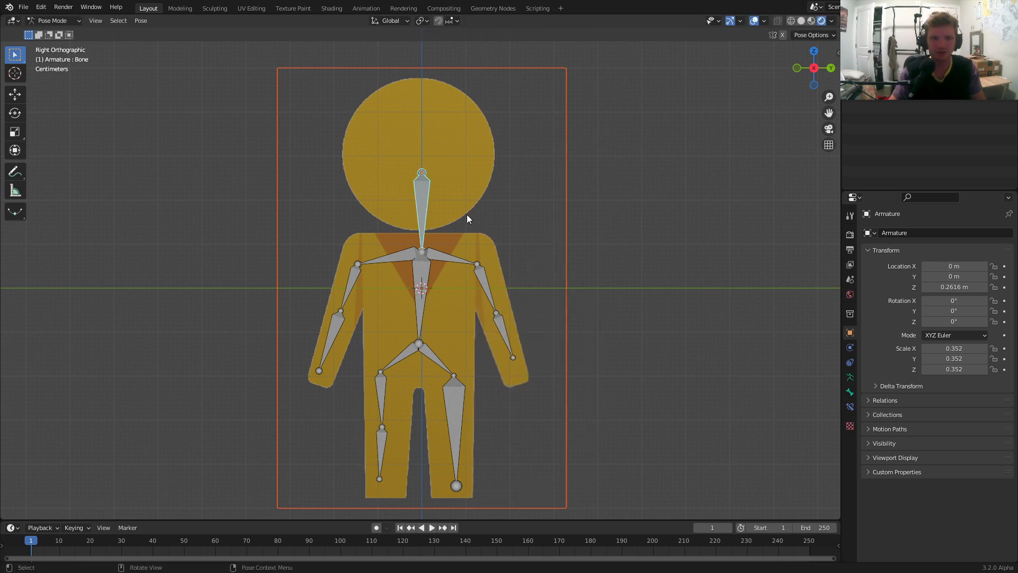
pyautogui.moveTo(448, 214)
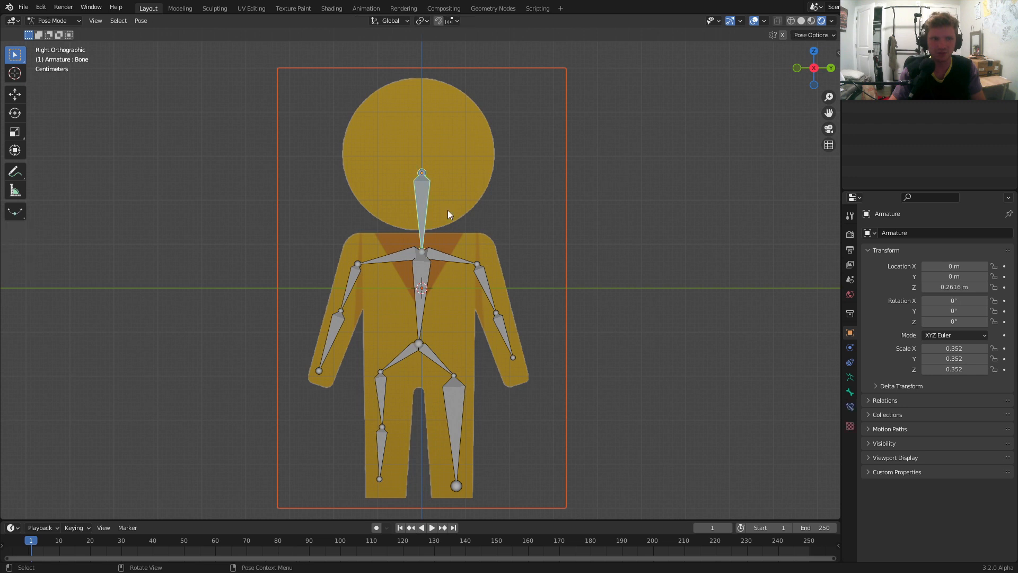
pyautogui.click(52, 21)
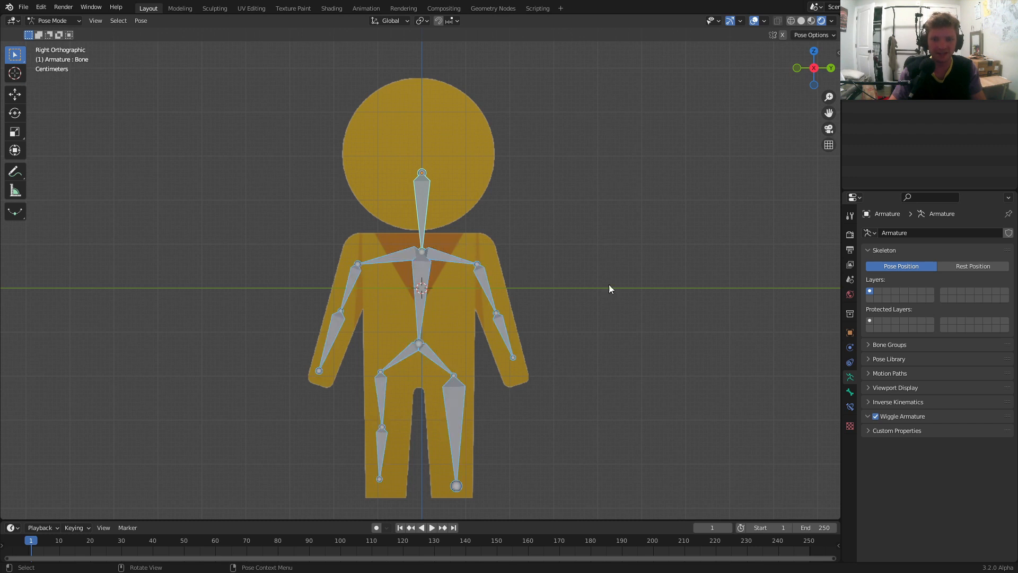
# Tick Wiggle Bone on the head and left shoulder bones, then play the animation
pyautogui.click(849, 391)
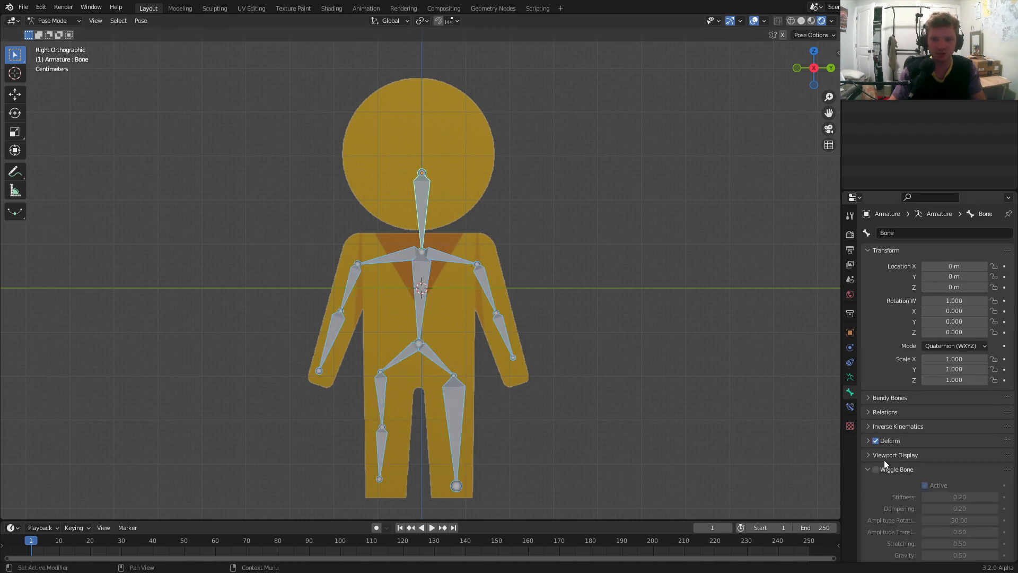
pyautogui.click(925, 485)
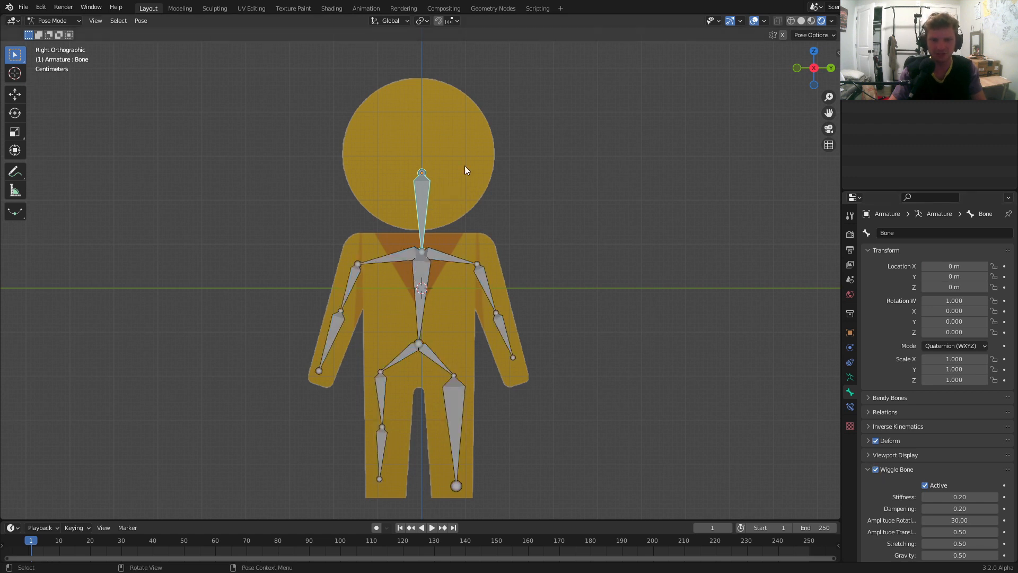
pyautogui.moveTo(876, 456)
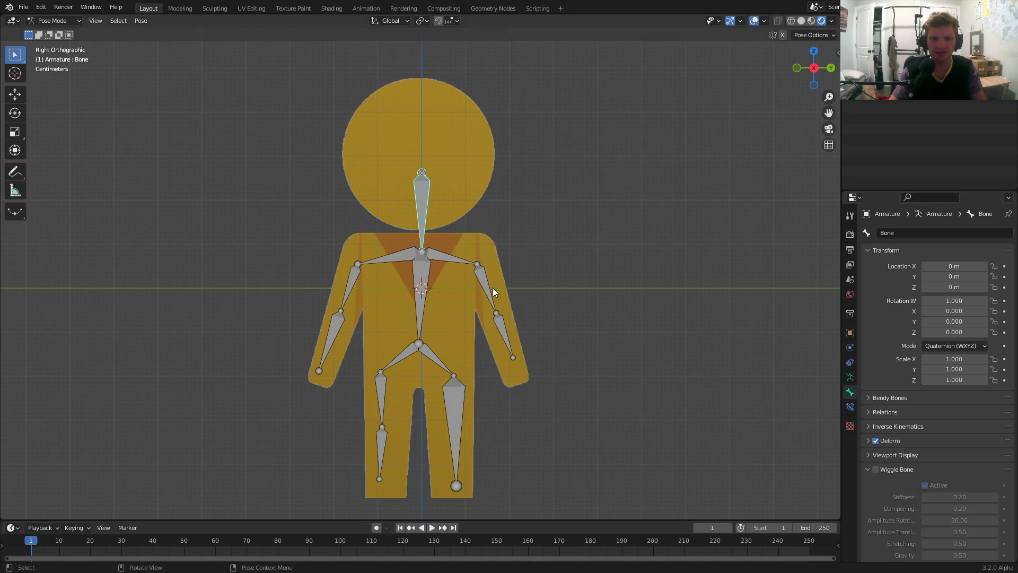
pyautogui.click(454, 265)
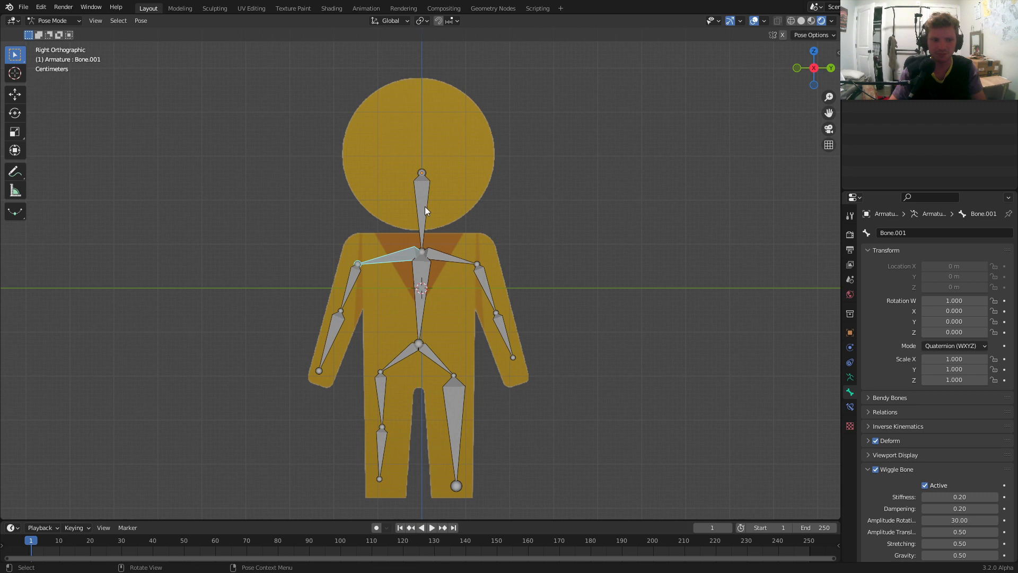
pyautogui.click(431, 527)
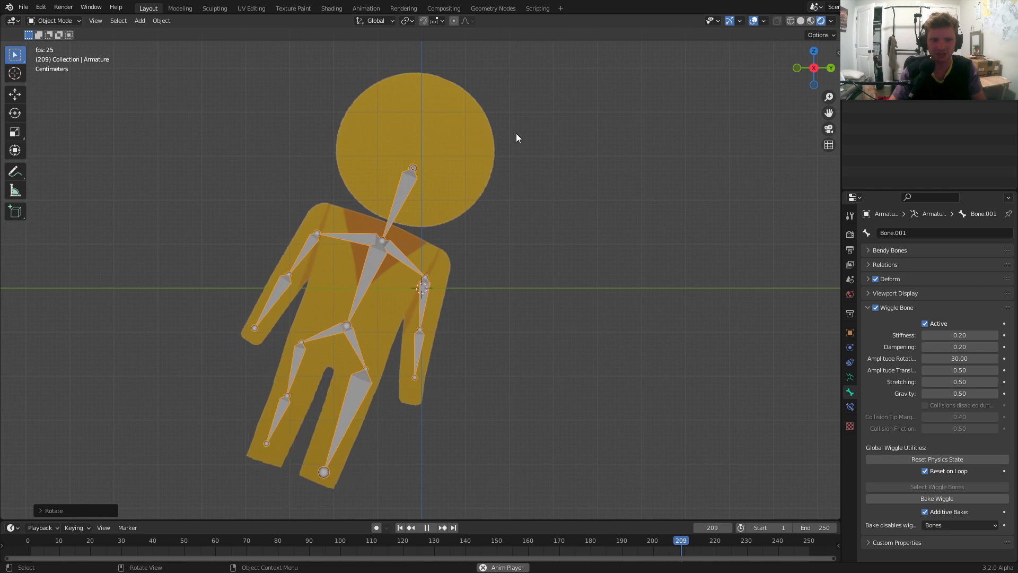
# Set Wiggle Bone Stiffness to 0.50 on the right upper arm and left hip bones
pyautogui.click(425, 527)
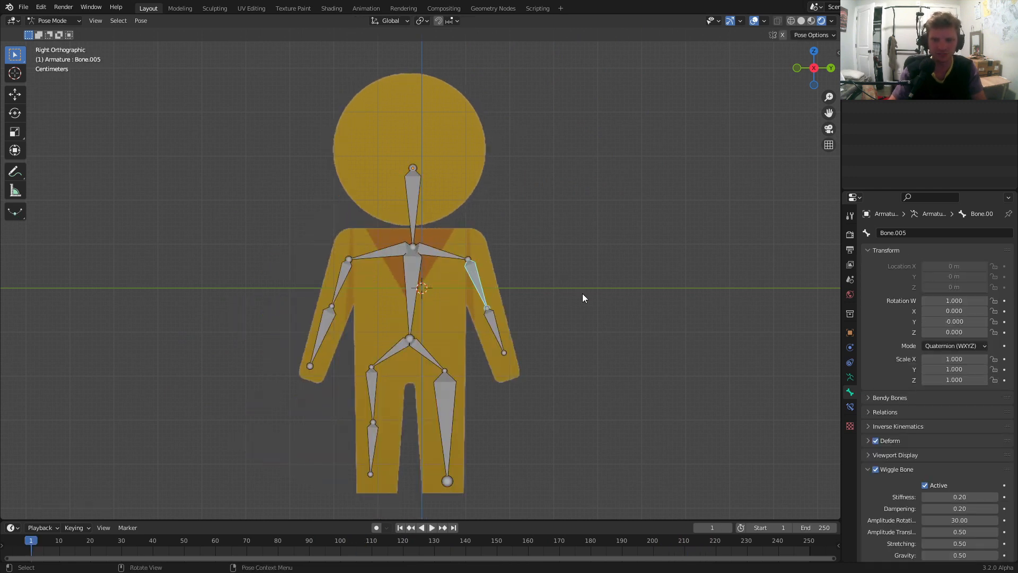
pyautogui.scroll(-3)
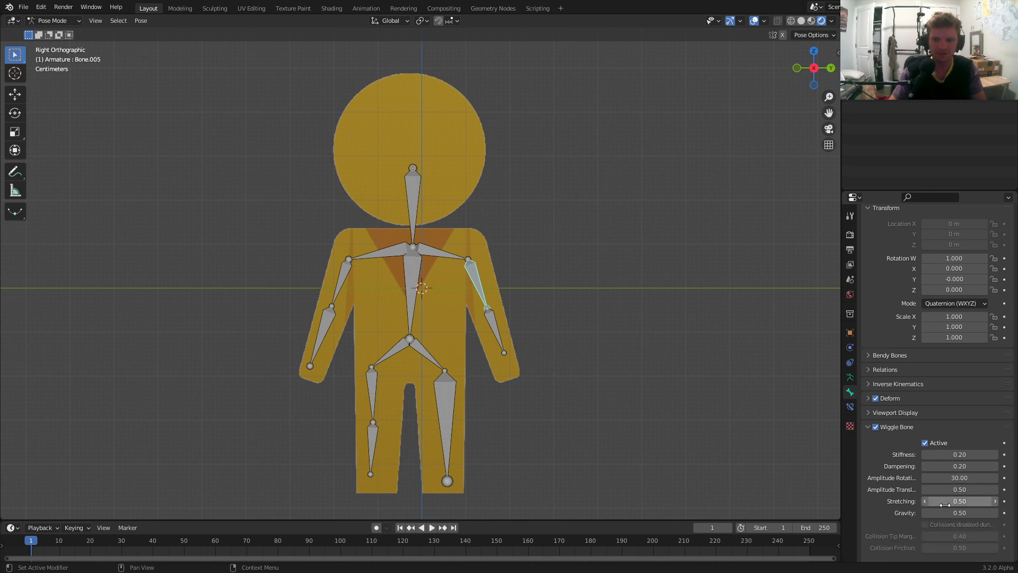
pyautogui.moveTo(339, 291)
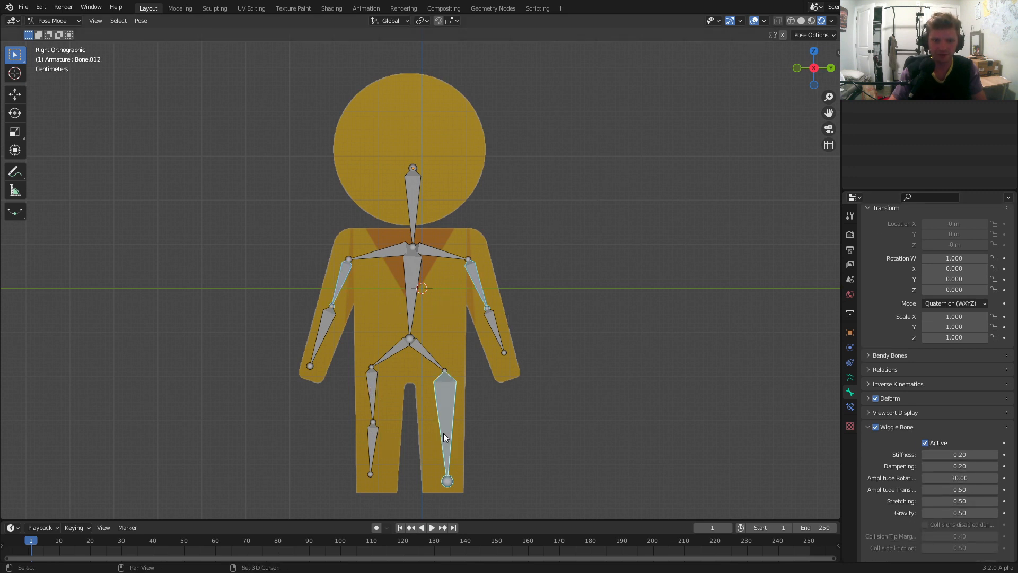
pyautogui.click(374, 367)
pyautogui.write('.5')
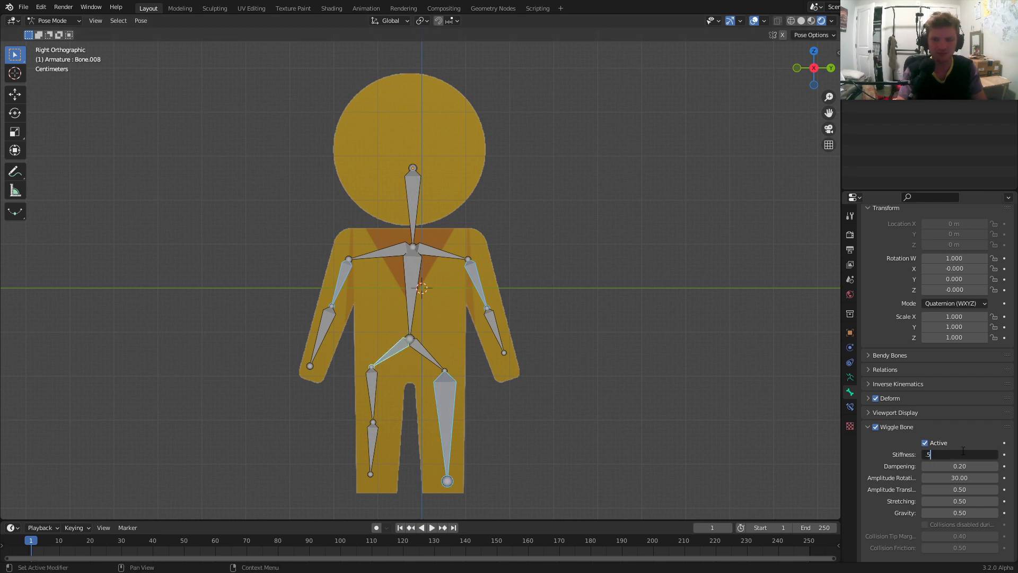
pyautogui.press('Return')
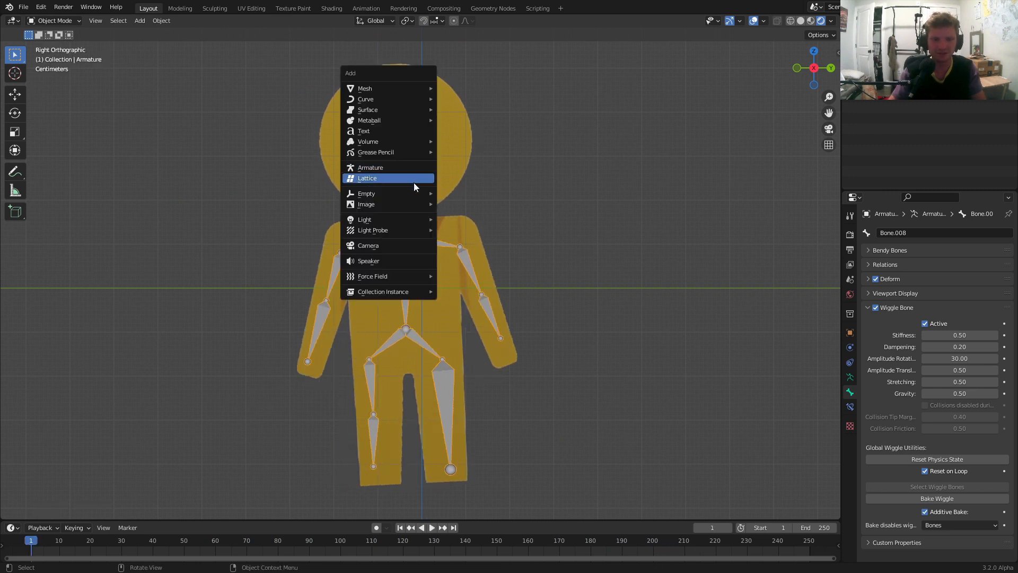
# Add an auto-keyed empty, play back the jiggle, and hide bone and grid overlays
pyautogui.click(367, 193)
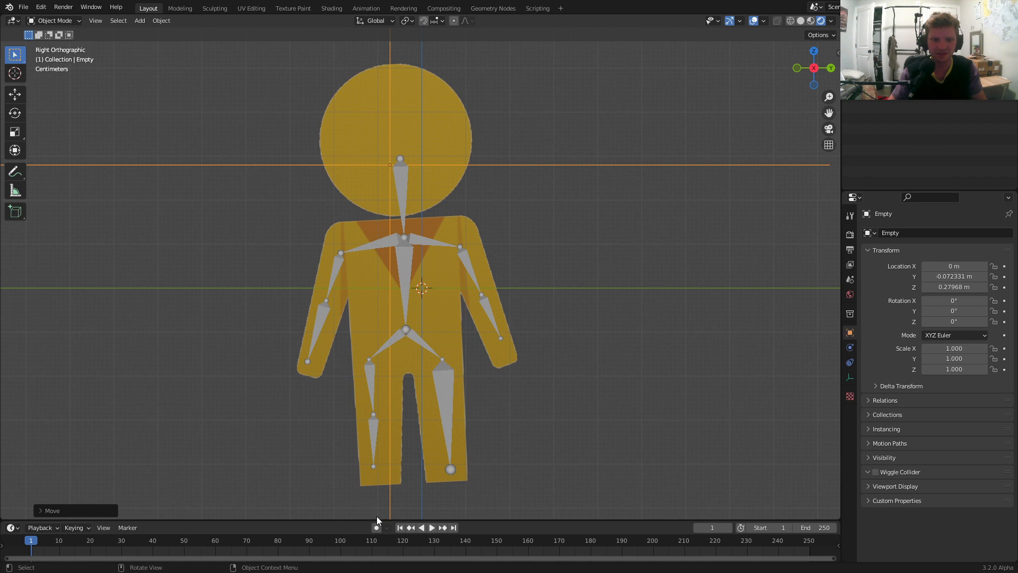
pyautogui.click(431, 527)
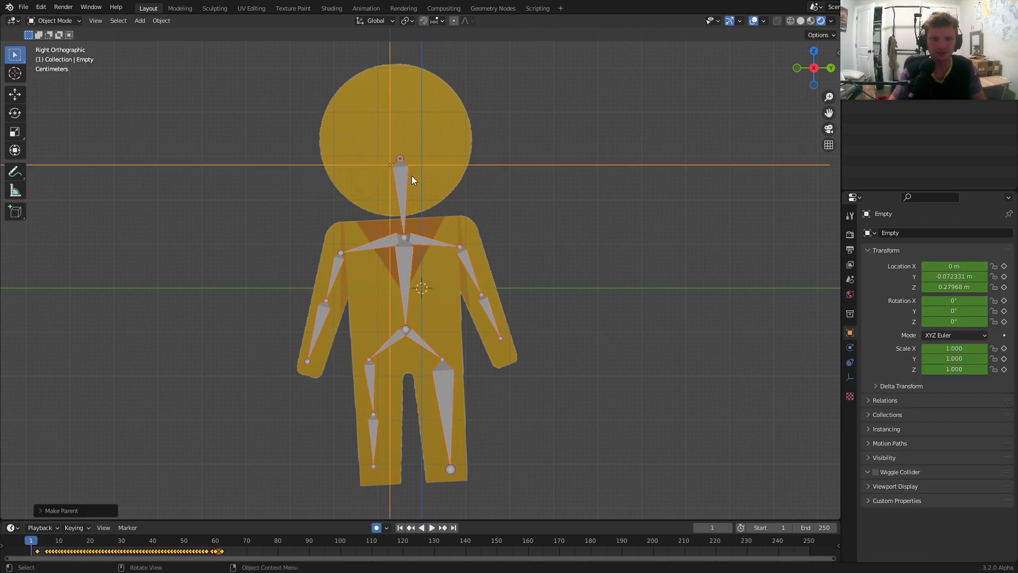
pyautogui.click(431, 527)
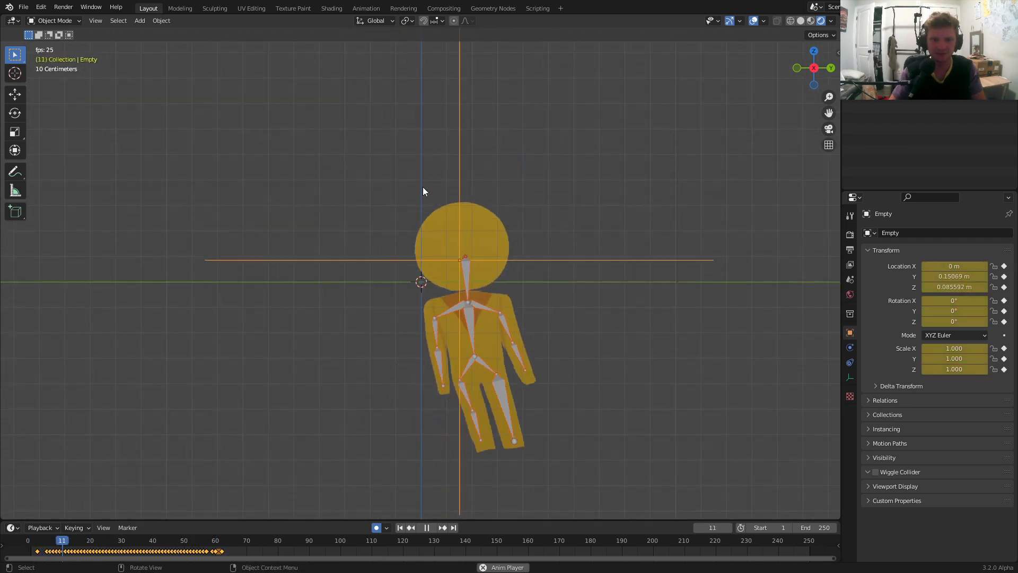
pyautogui.click(426, 527)
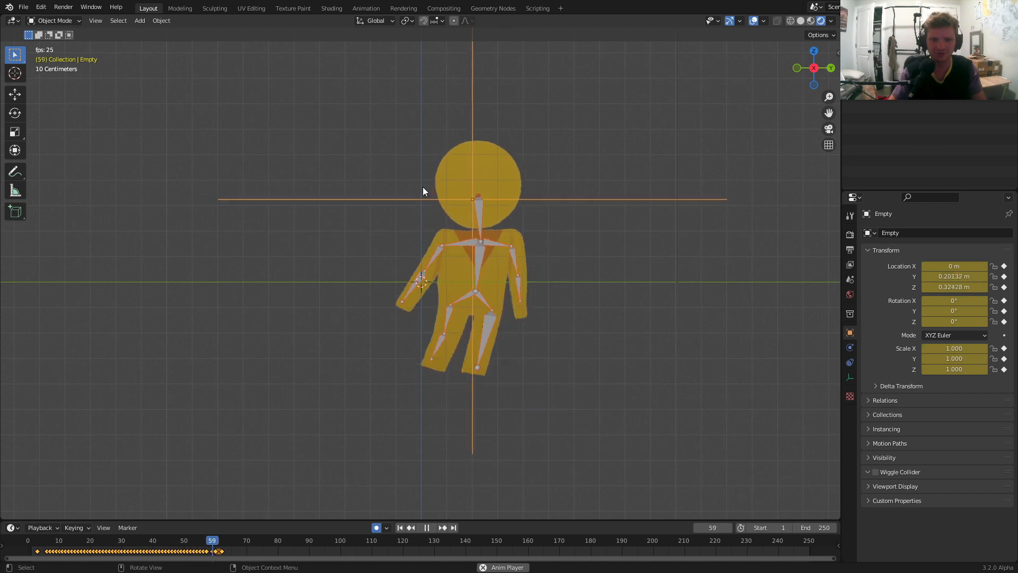
pyautogui.click(431, 527)
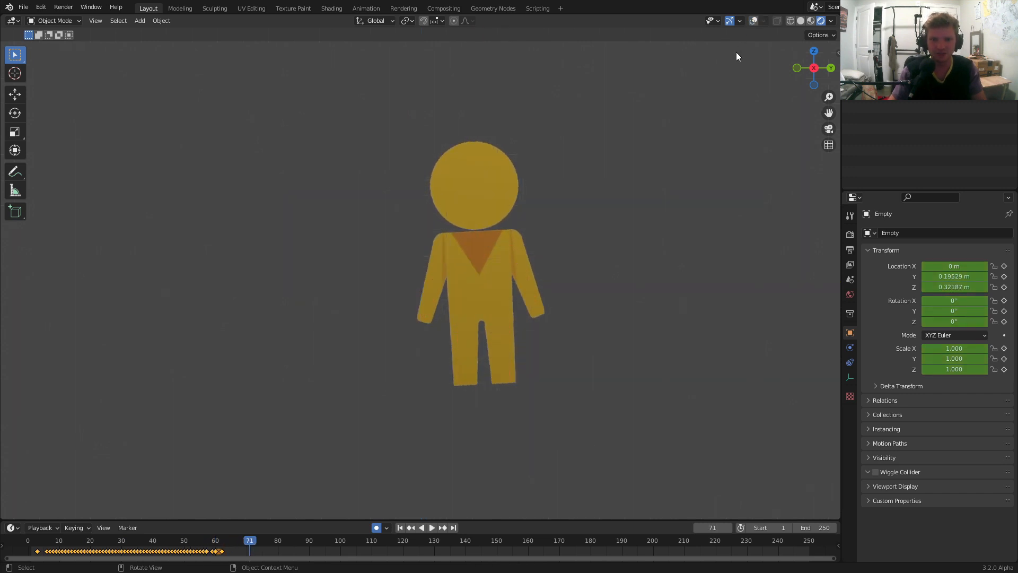
pyautogui.click(431, 527)
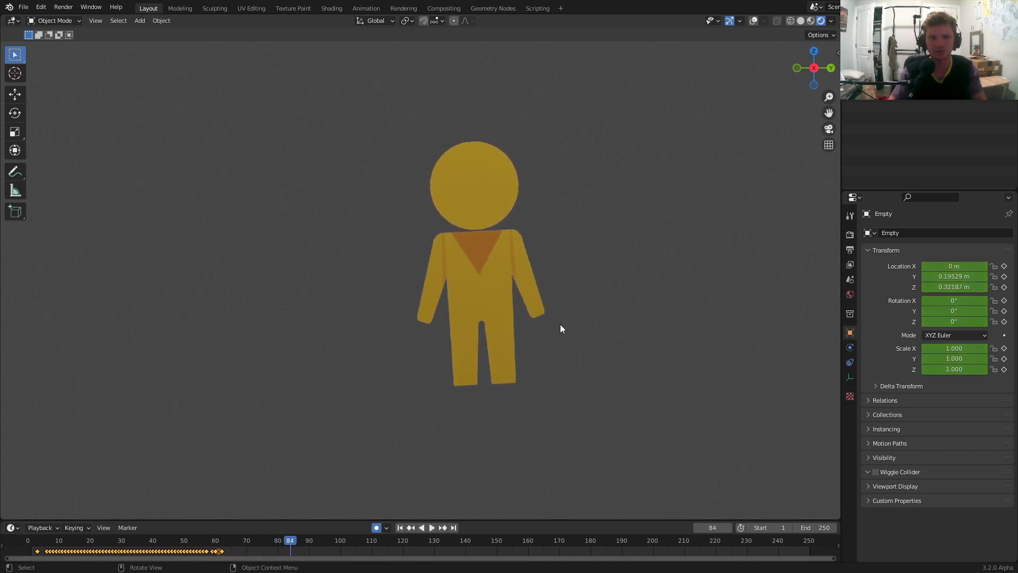
pyautogui.moveTo(466, 218)
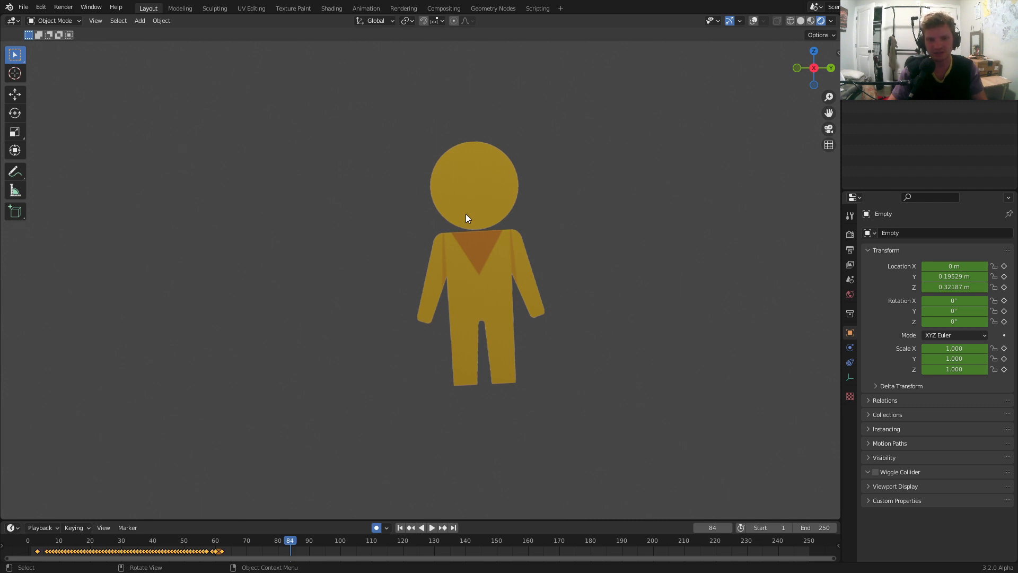
pyautogui.moveTo(363, 218)
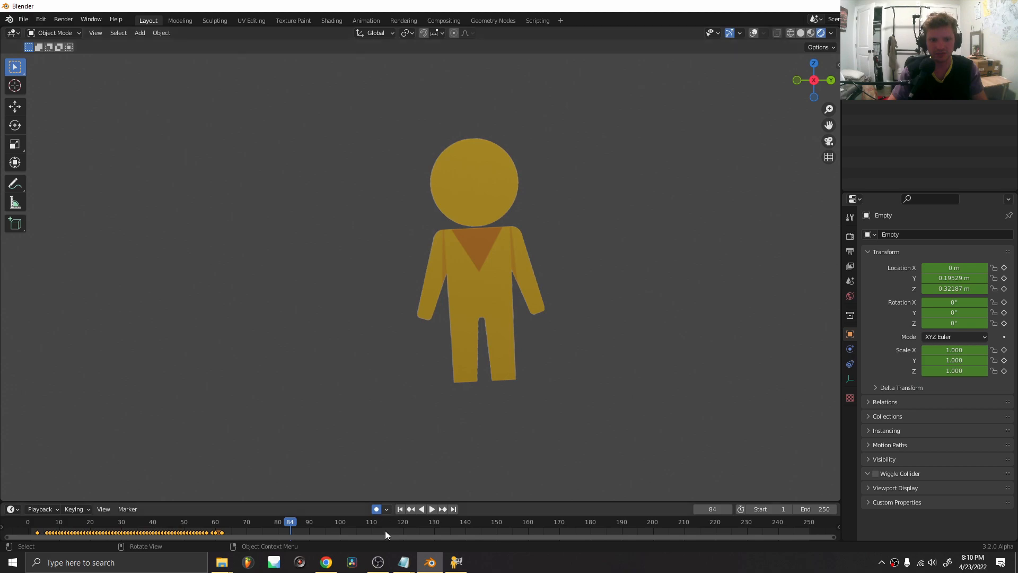
pyautogui.click(377, 561)
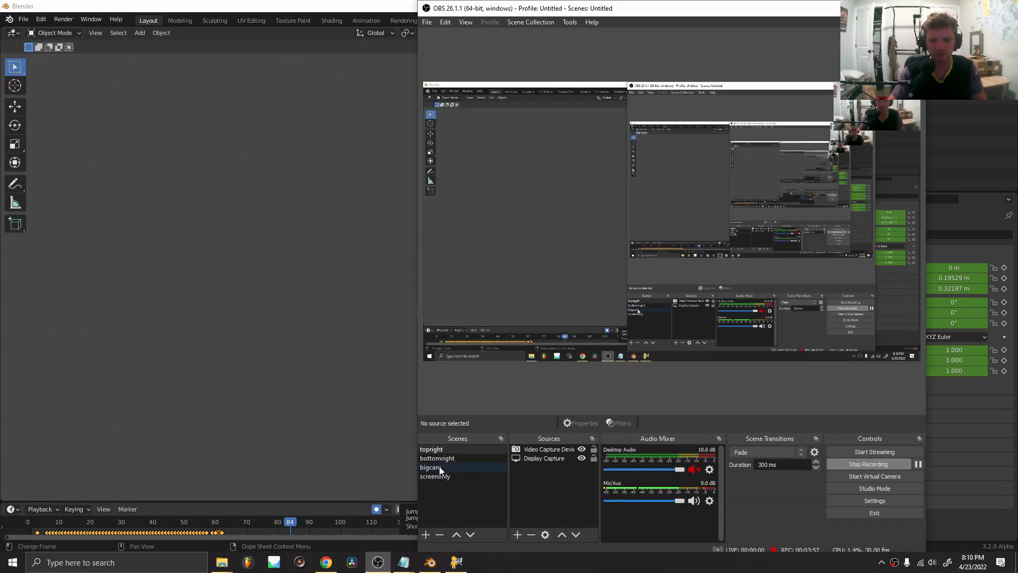